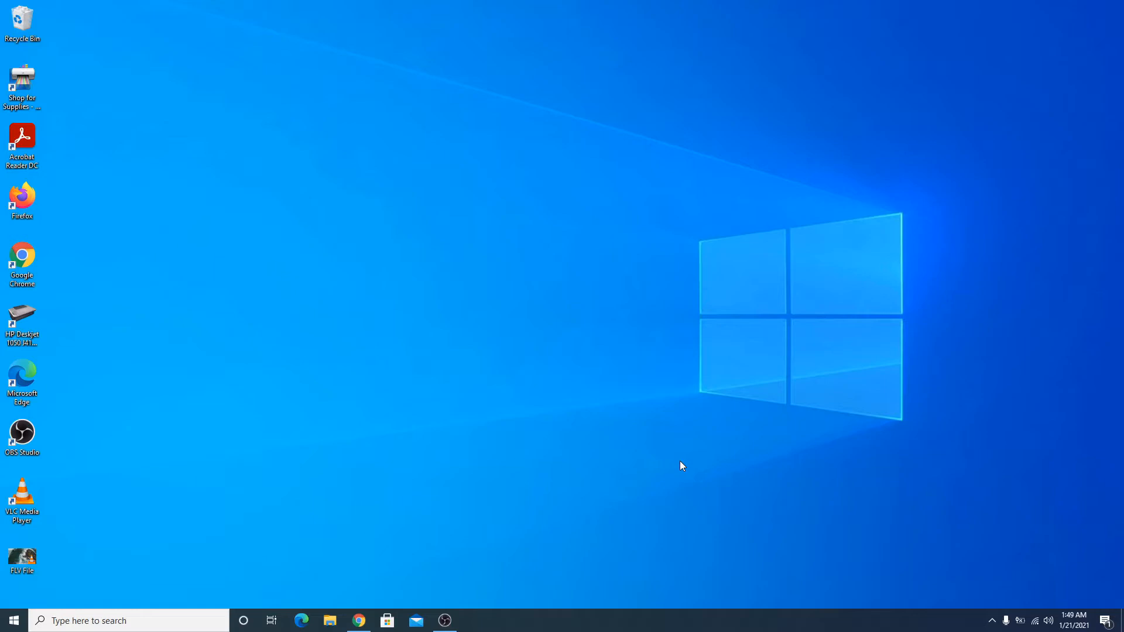
Step: Show the VLC download page on videolan.org in Chrome, then minimize the browser
click(358, 620)
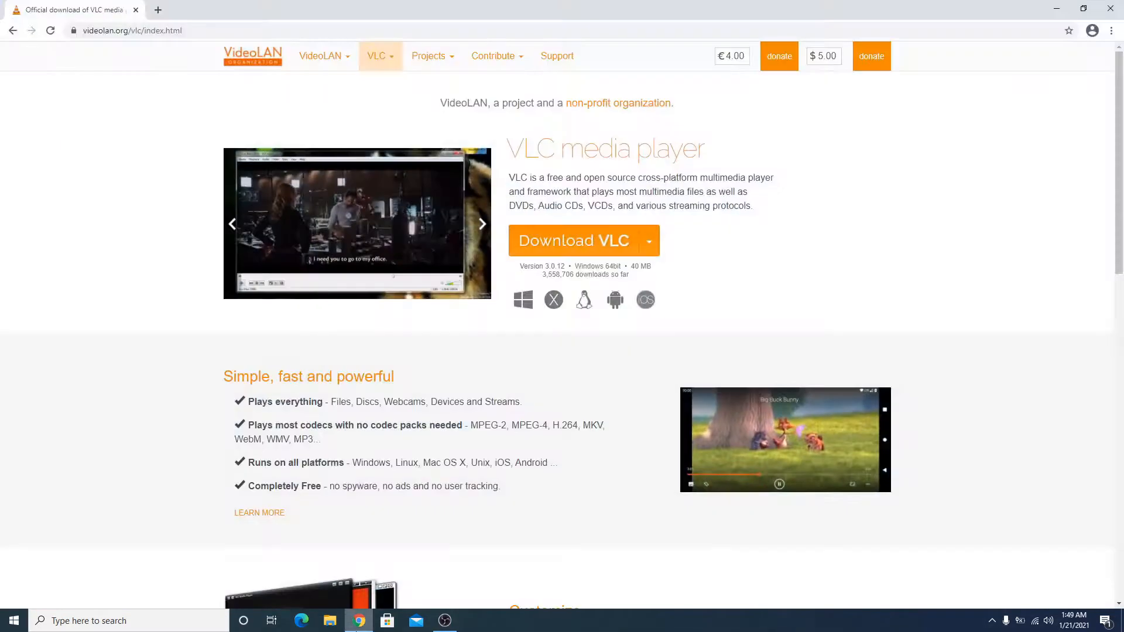
mouse_move(622, 240)
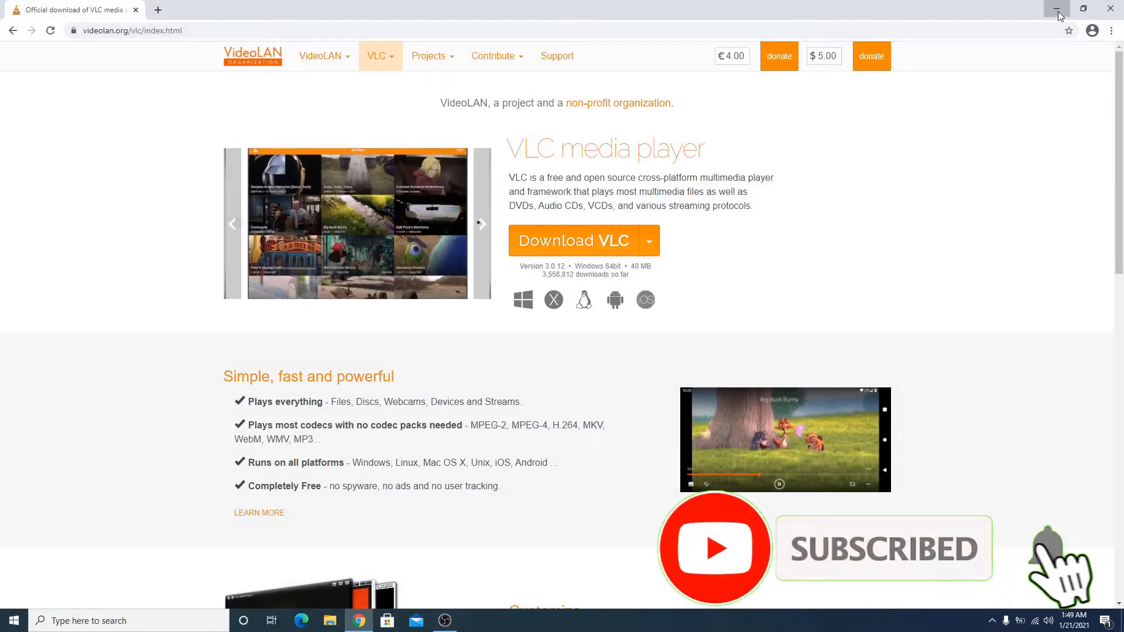
click(1057, 8)
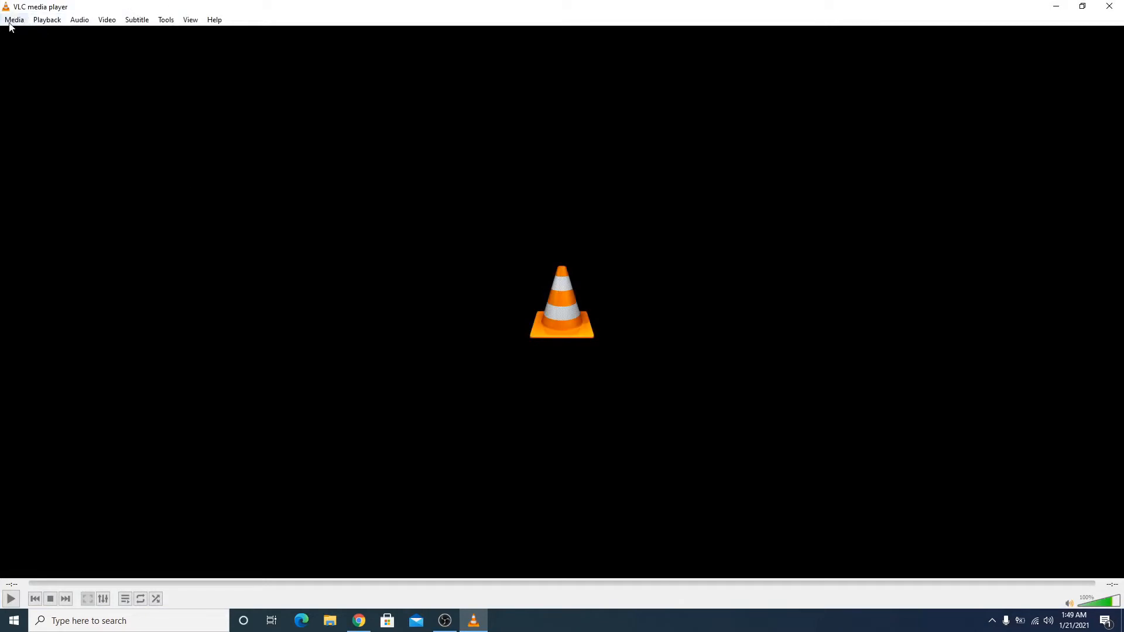
Step: Add the Desktop's FLV File to VLC's Convert/Save media list
click(14, 19)
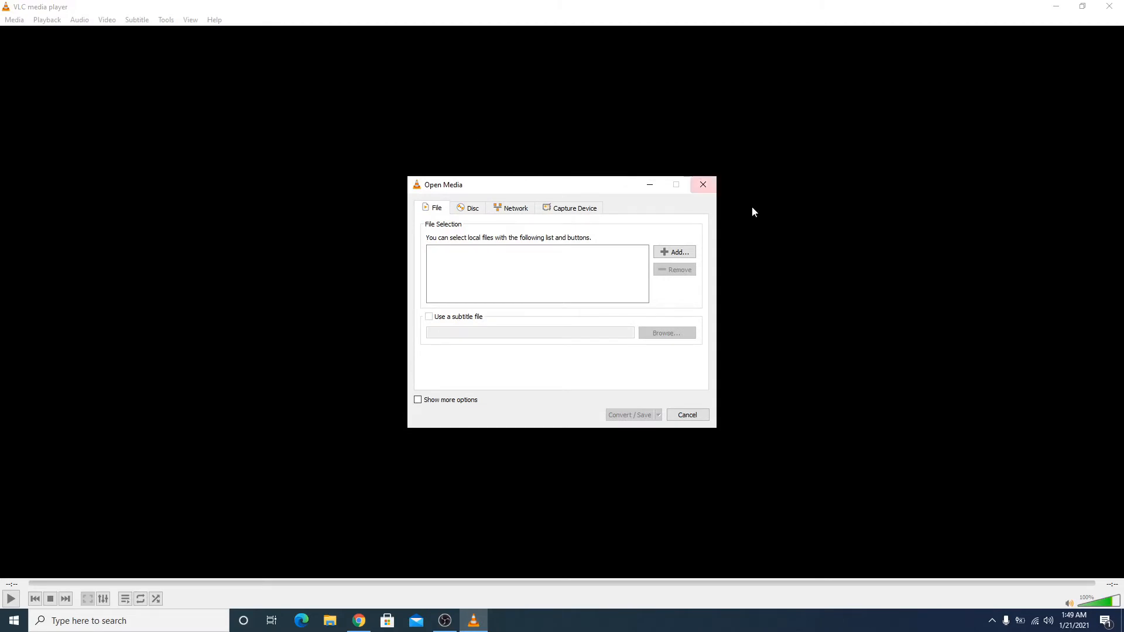
click(673, 252)
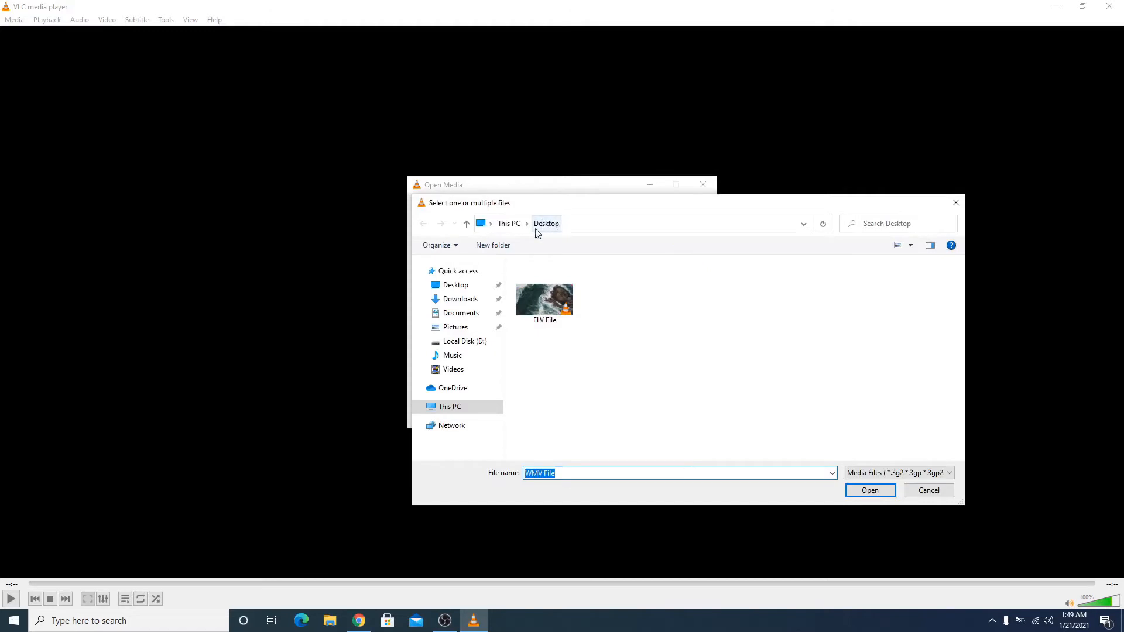
click(544, 290)
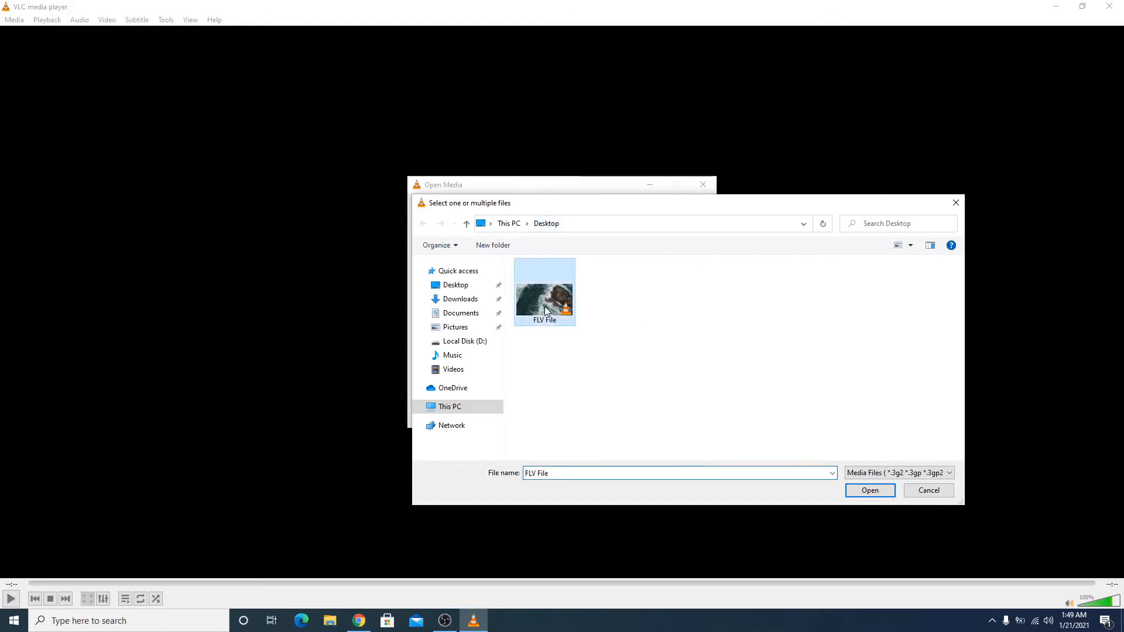
click(869, 491)
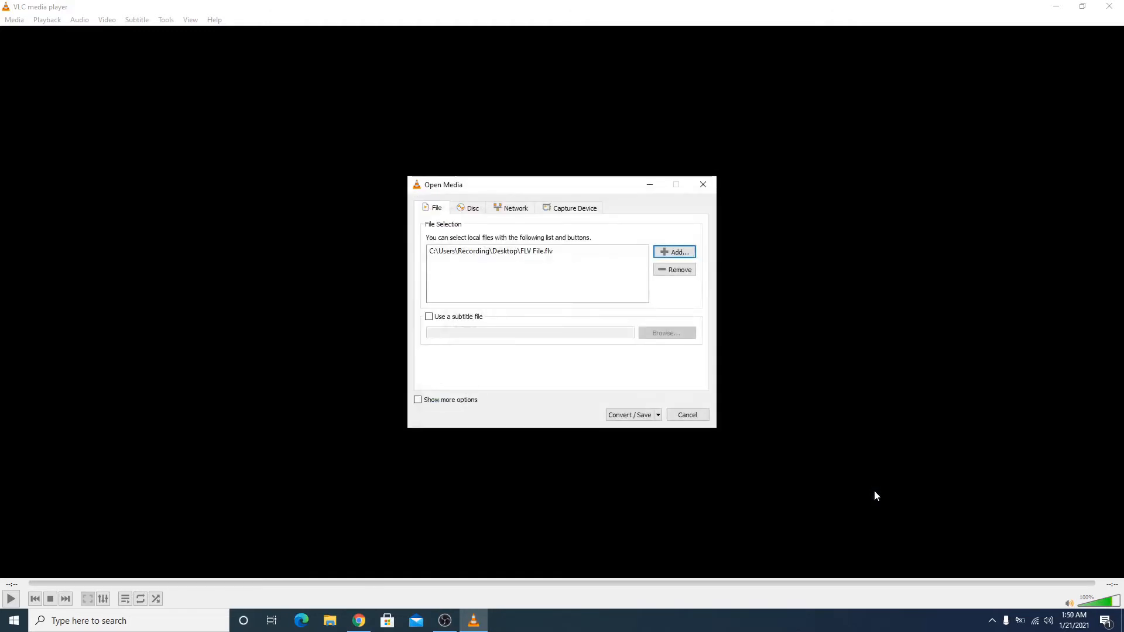
mouse_move(629, 415)
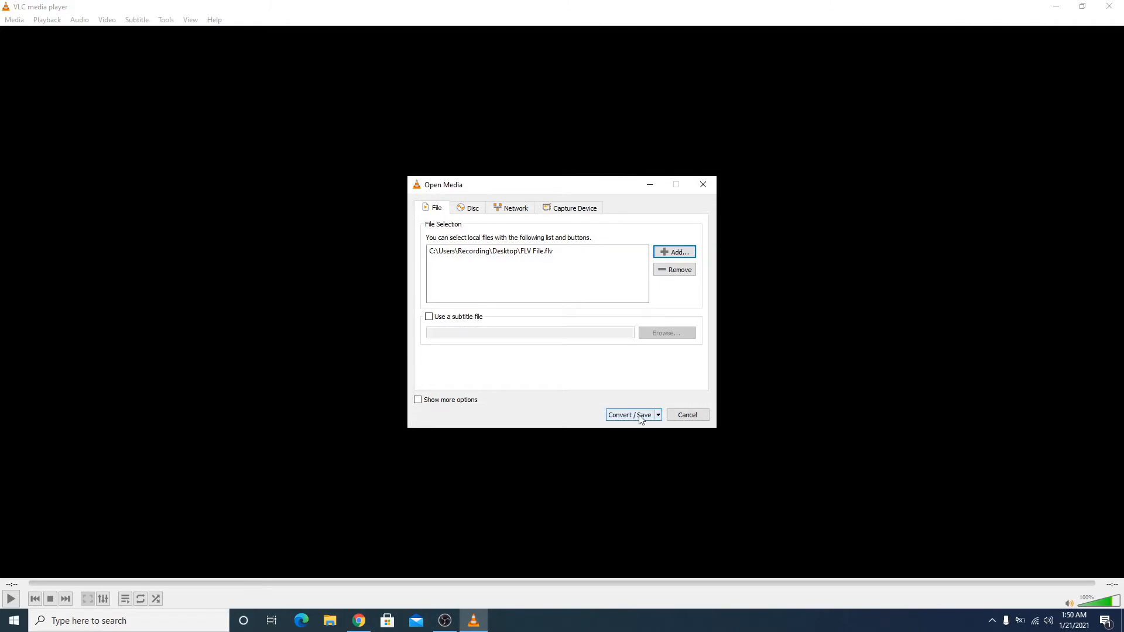
Step: Keep the Video - H.264 + MP3 (MP4) profile with MP4/MOV encapsulation
click(628, 414)
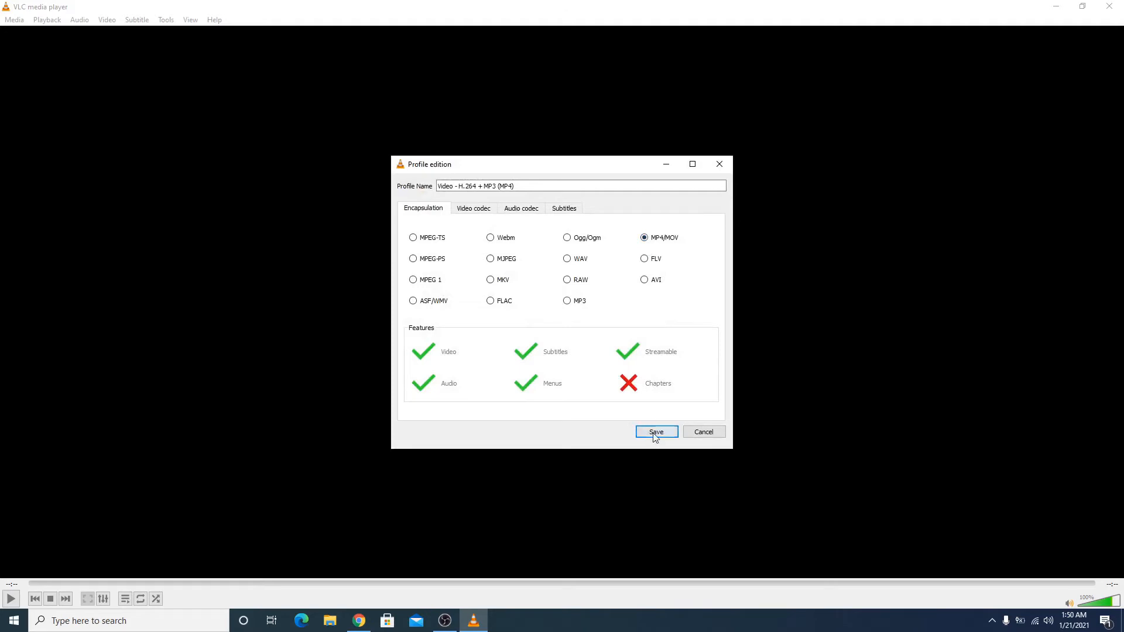
click(655, 432)
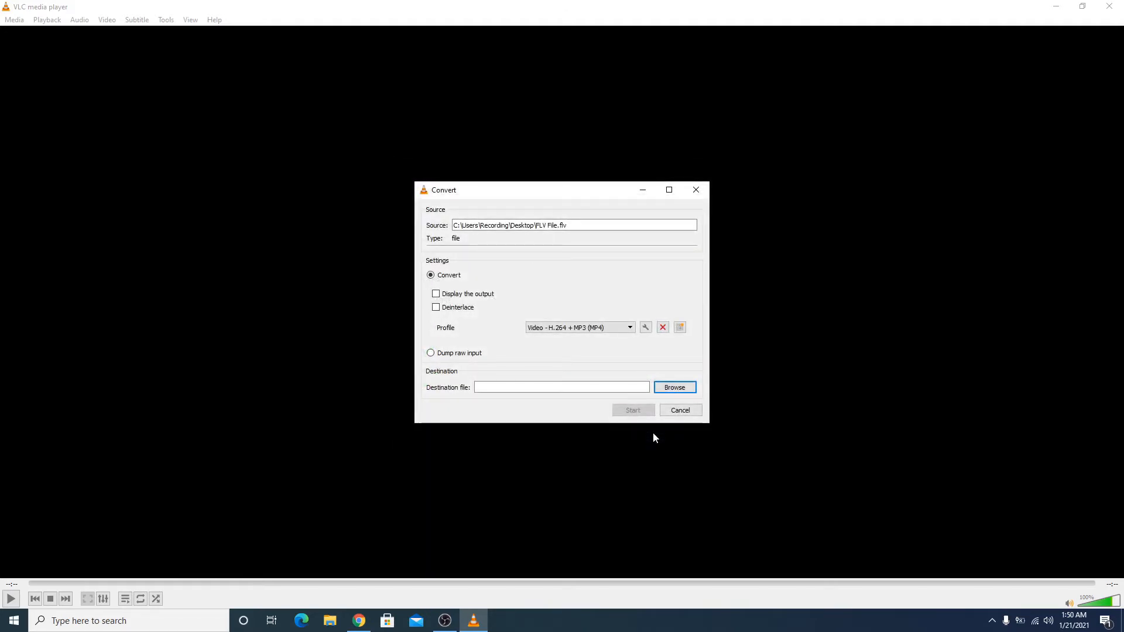
click(674, 387)
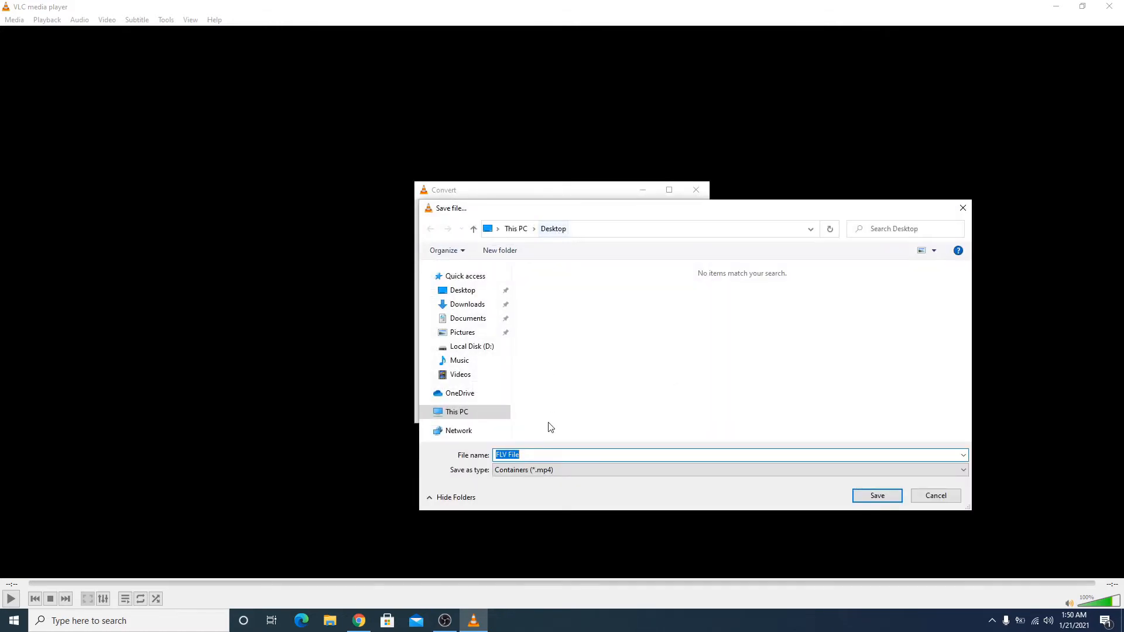
Step: Save the output as MP4File on the Desktop and start the conversion
text(MP)
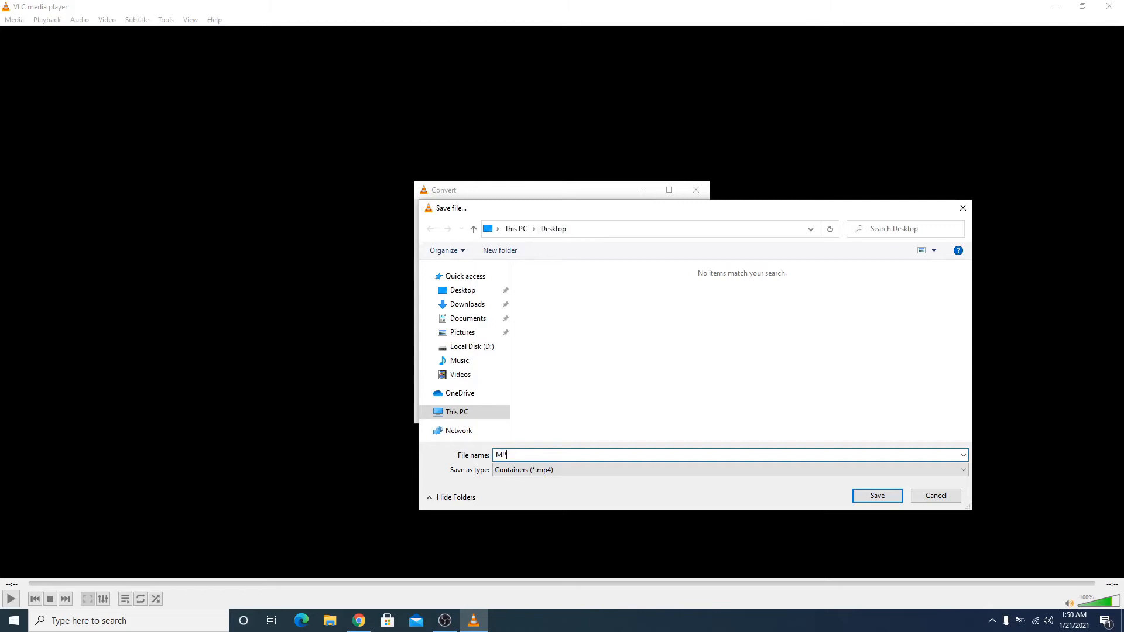
text(4Fil)
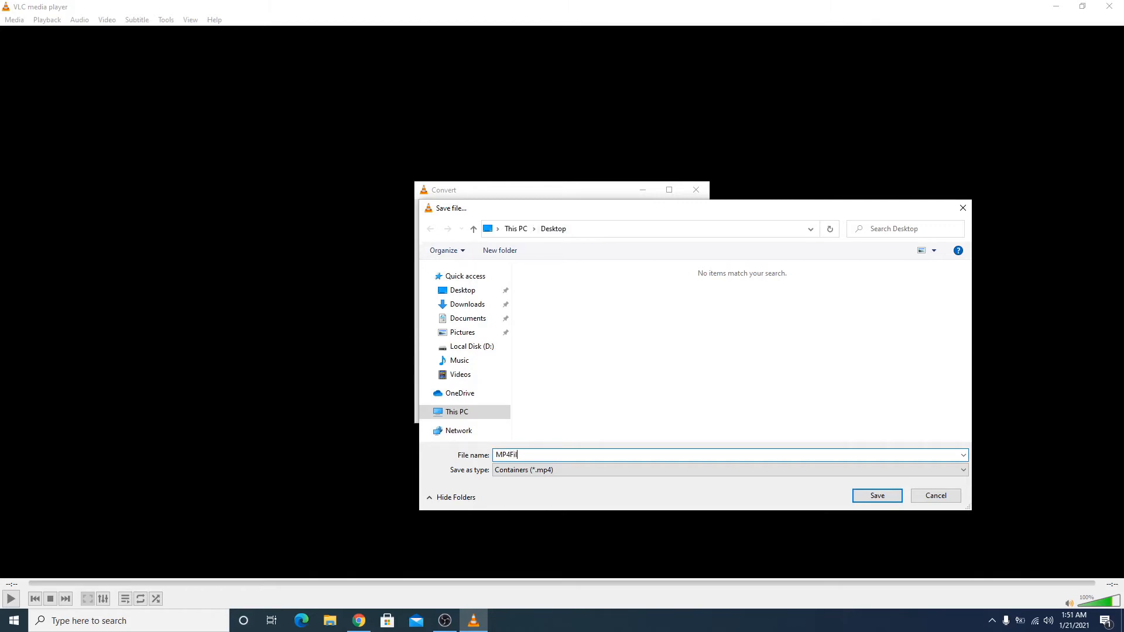
text(e)
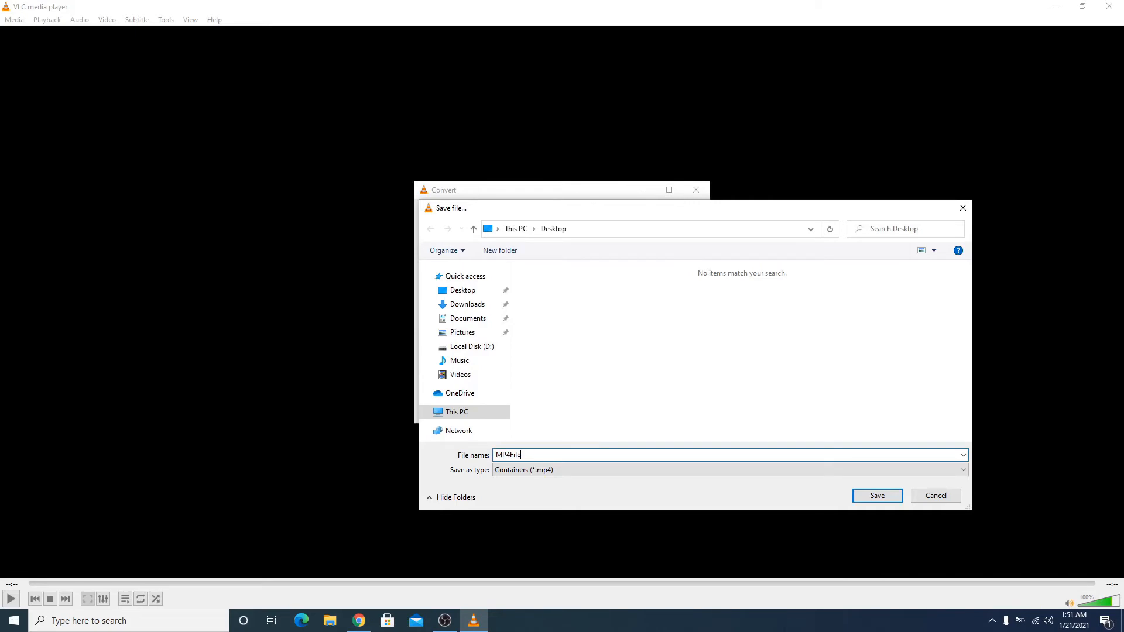
click(876, 495)
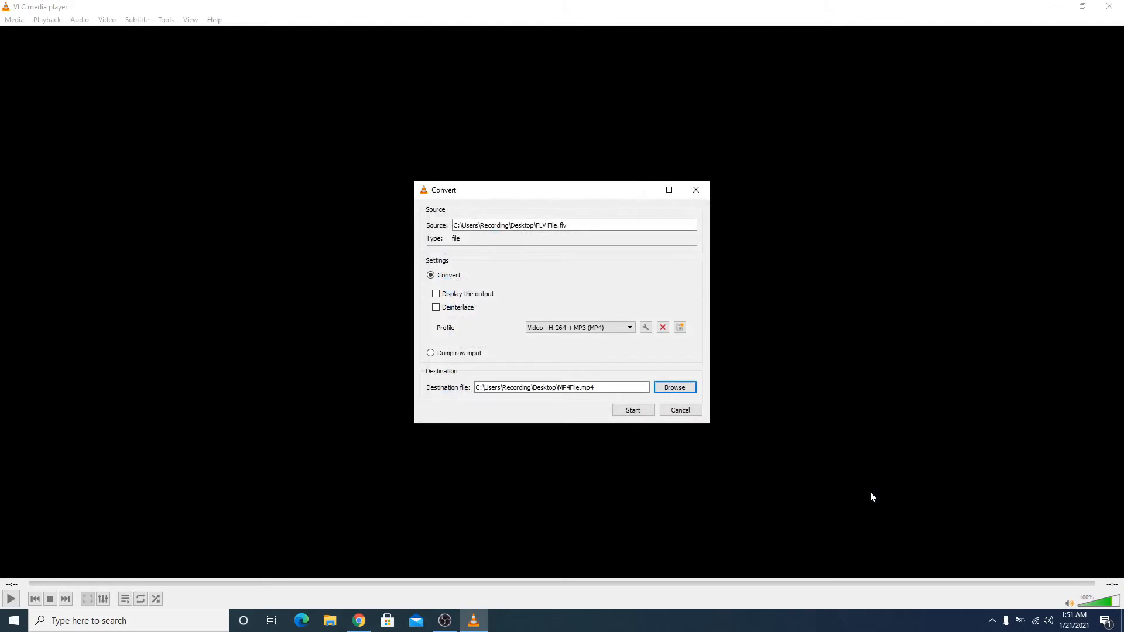
click(632, 409)
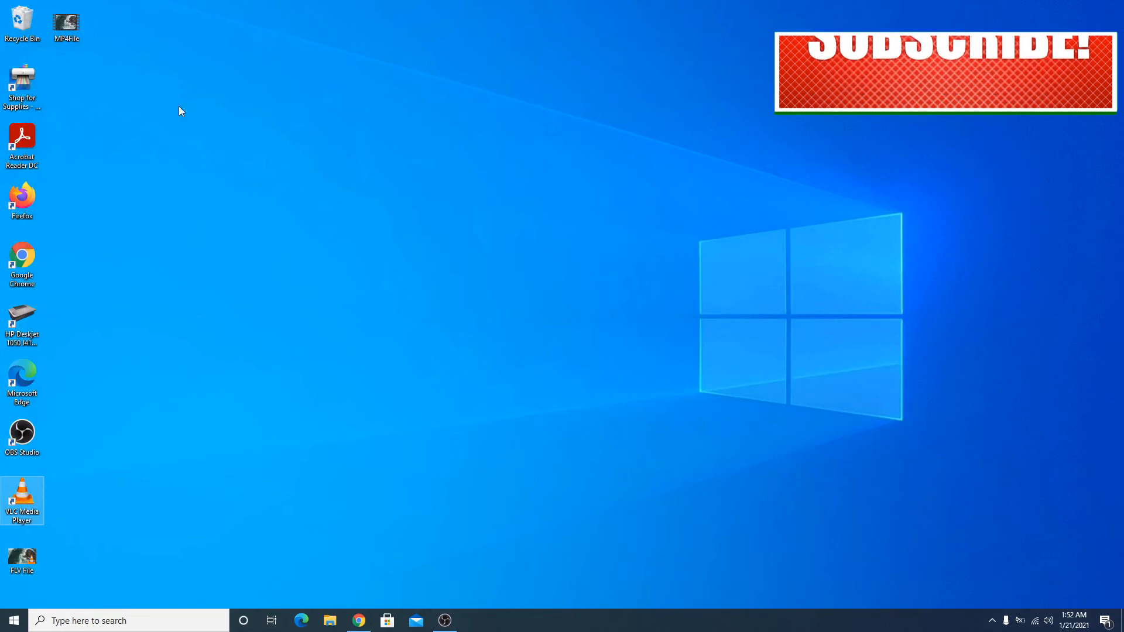
Step: Check MP4File's properties showing a 26.5 MB MP4, then play it in Movies & TV
right_click(65, 22)
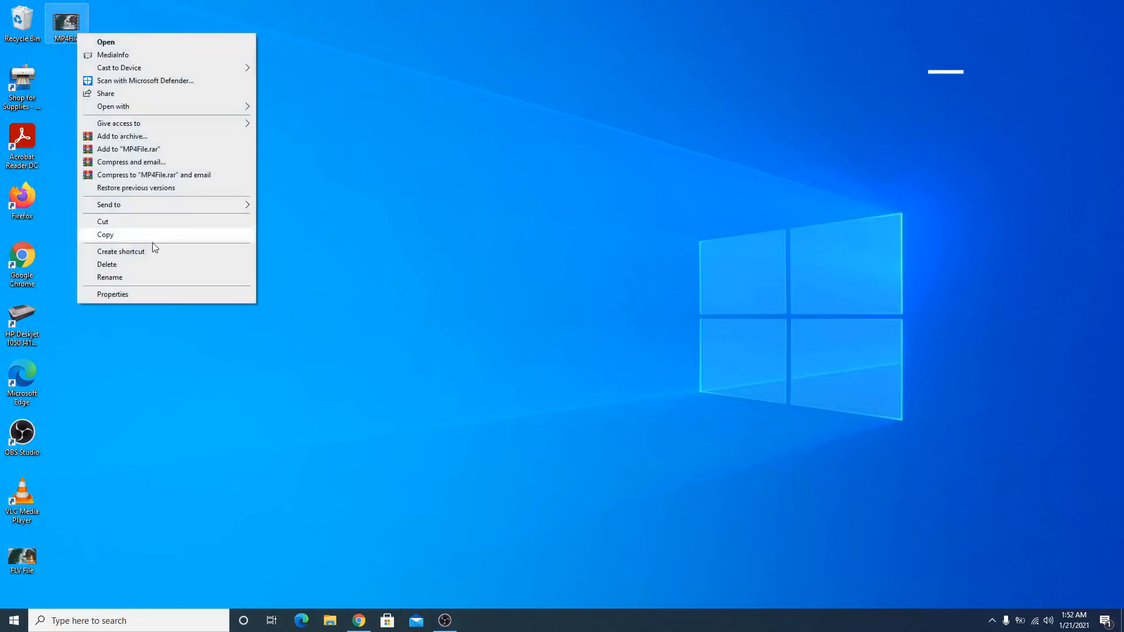
click(113, 294)
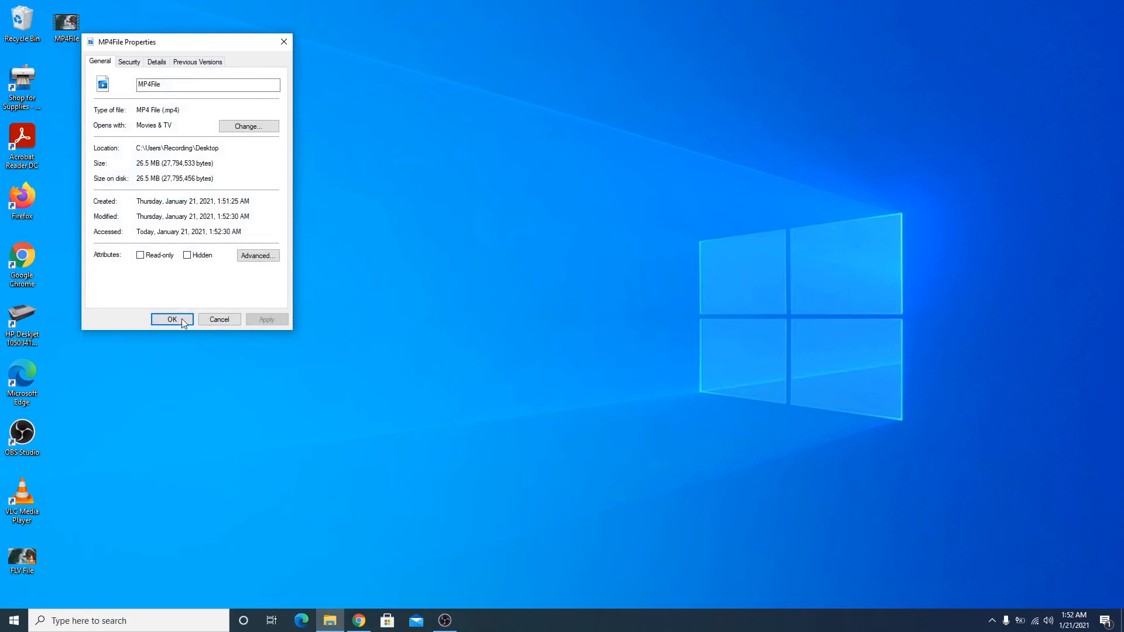
click(171, 319)
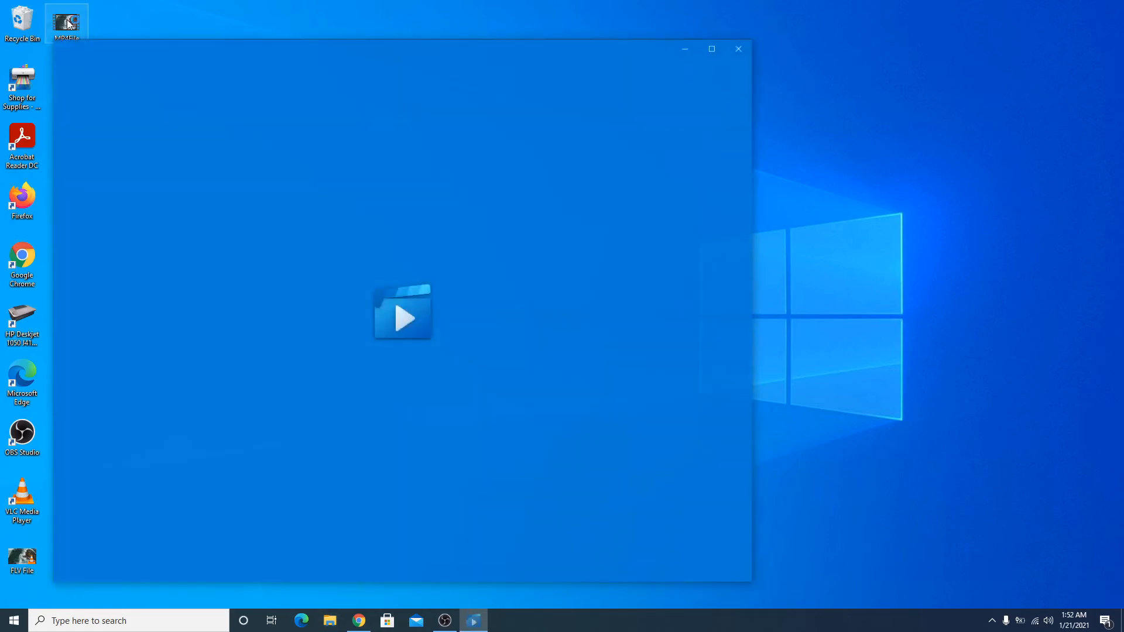
click(403, 312)
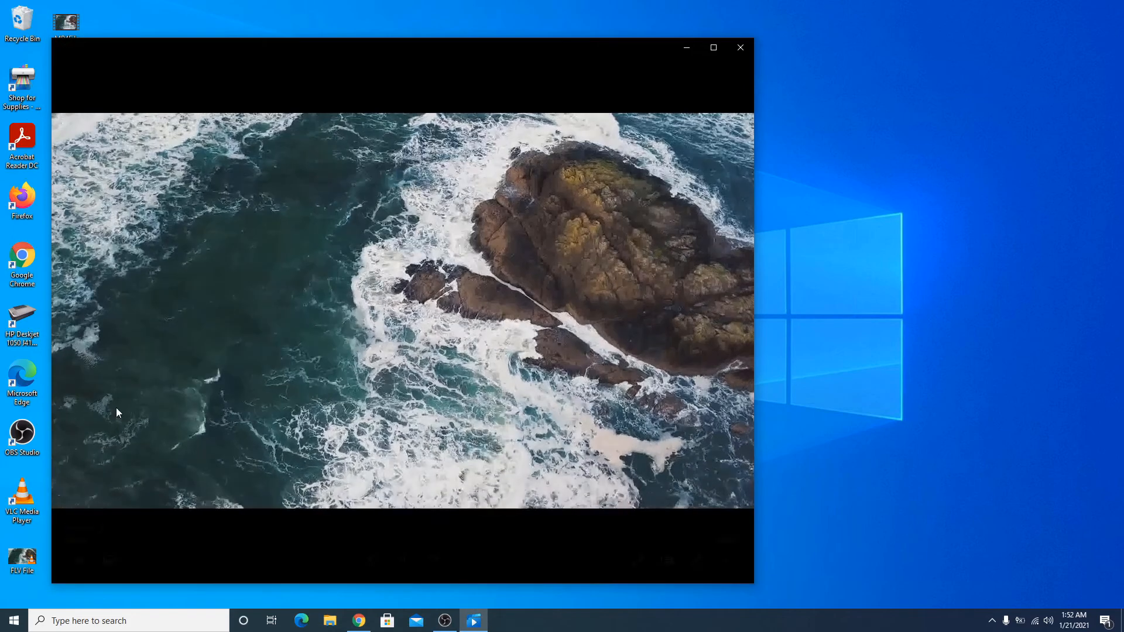